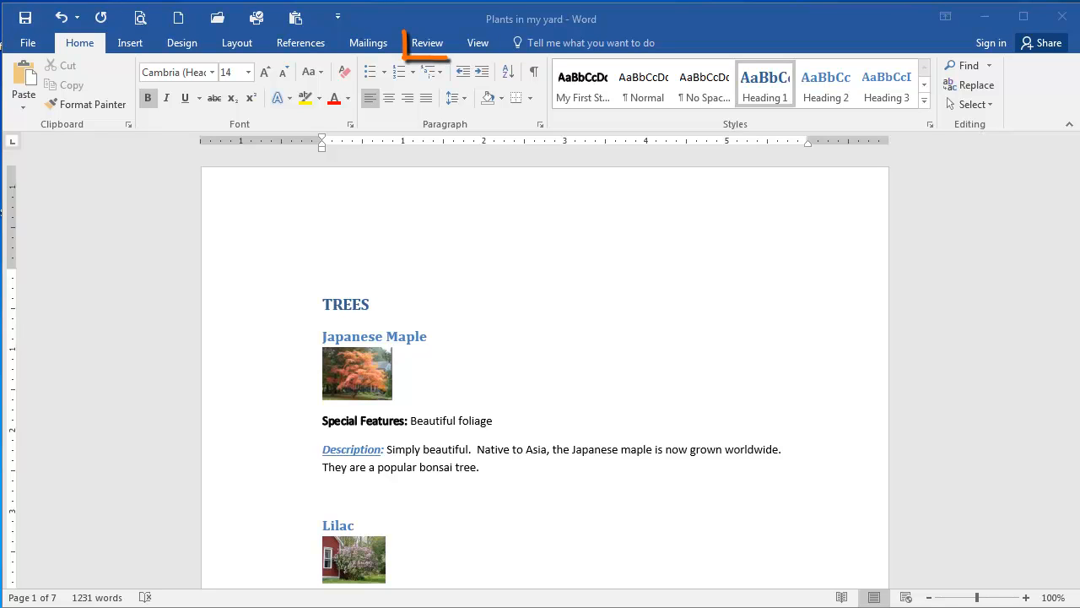
# Switch the ribbon to the Review tab for the Plants in my yard document
pyautogui.click(427, 42)
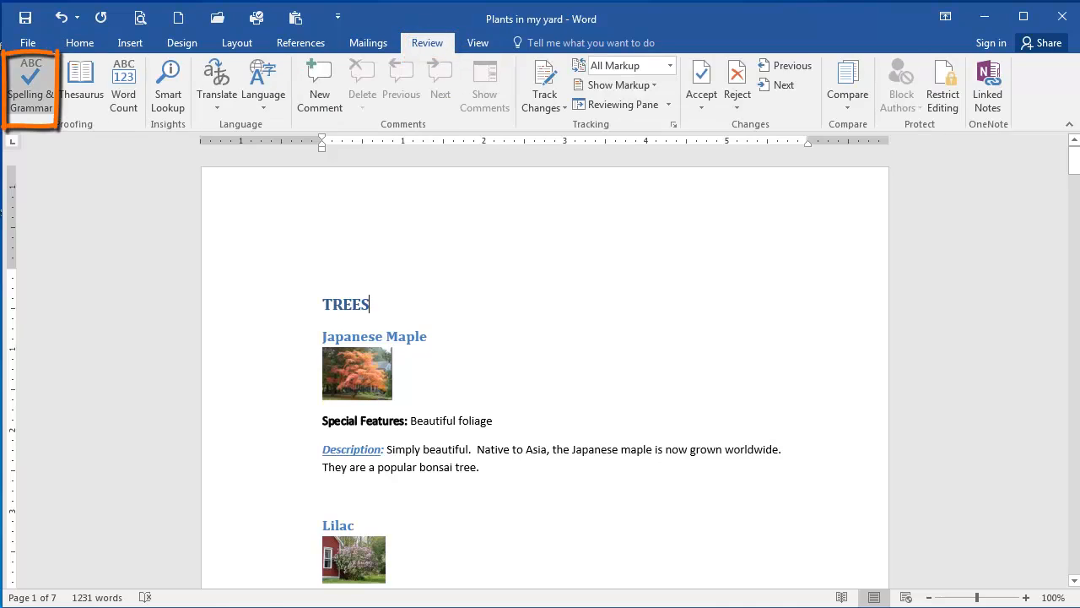
# Run Spelling & Grammar and change 'rememer' to 'remember'
pyautogui.click(32, 82)
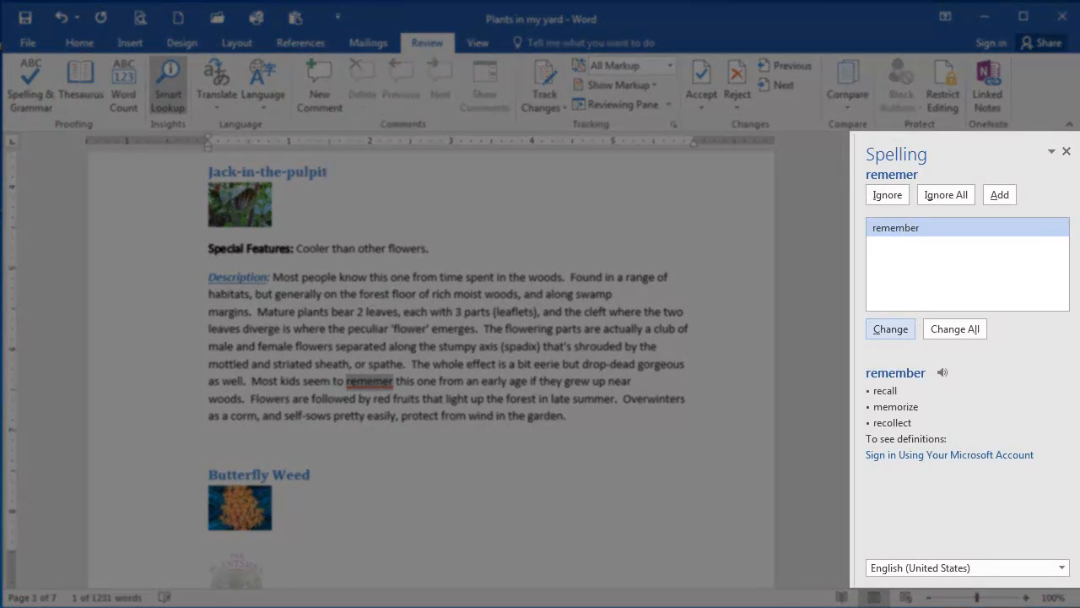
pyautogui.moveTo(168, 80)
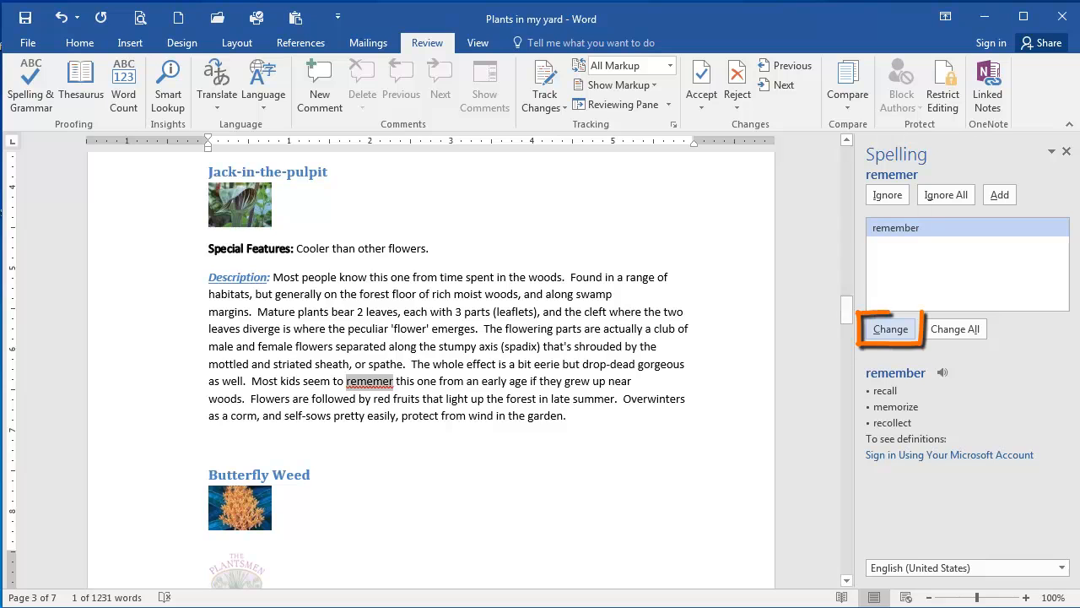
pyautogui.click(890, 329)
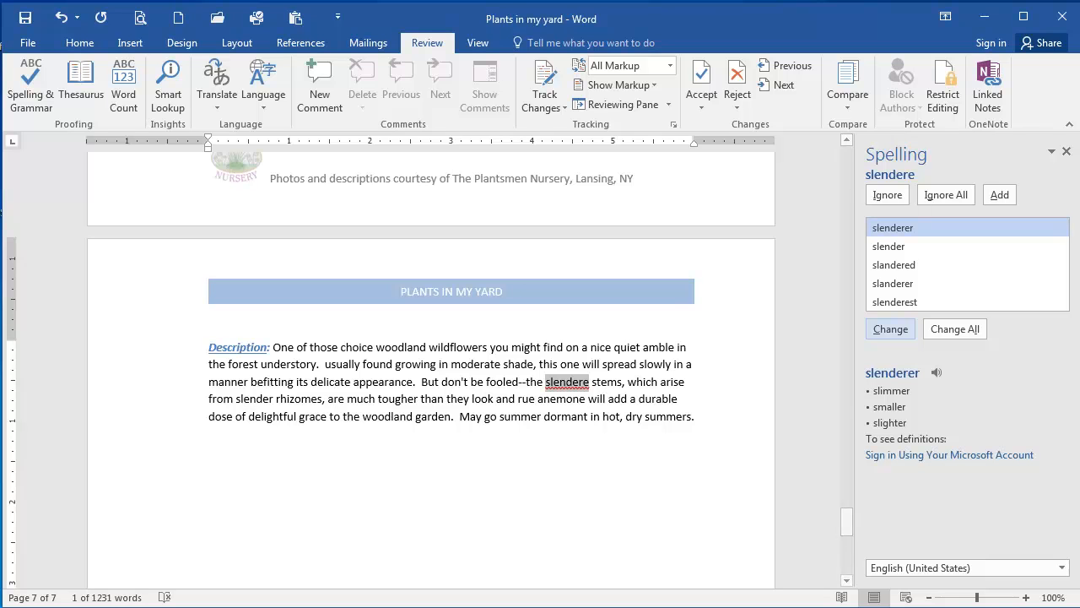
pyautogui.moveTo(30, 76)
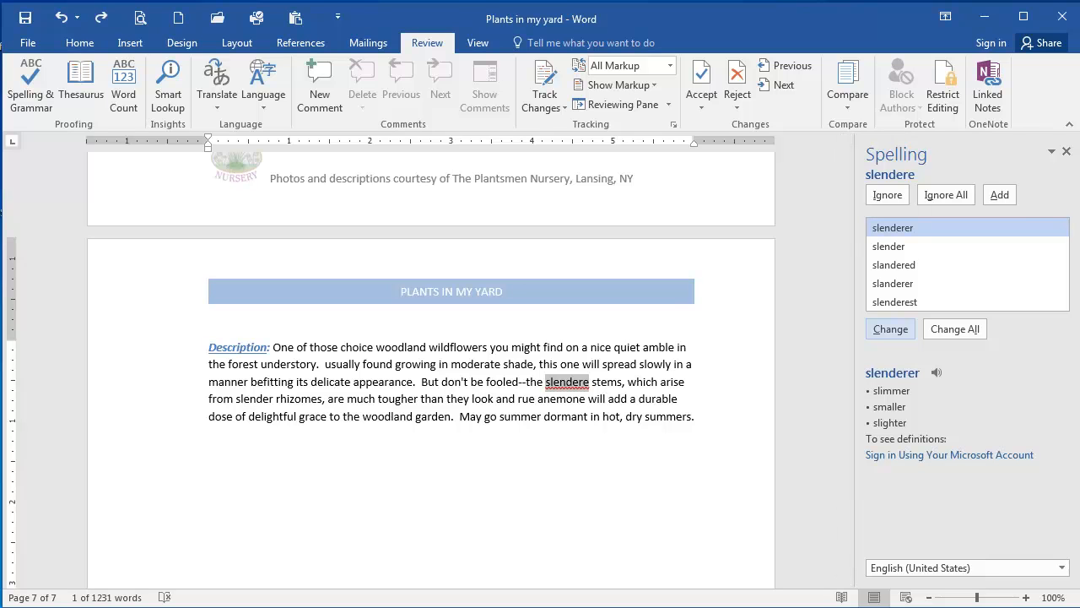
# Change 'slendere' to 'slender' and close the spelling-check-complete message
pyautogui.click(889, 246)
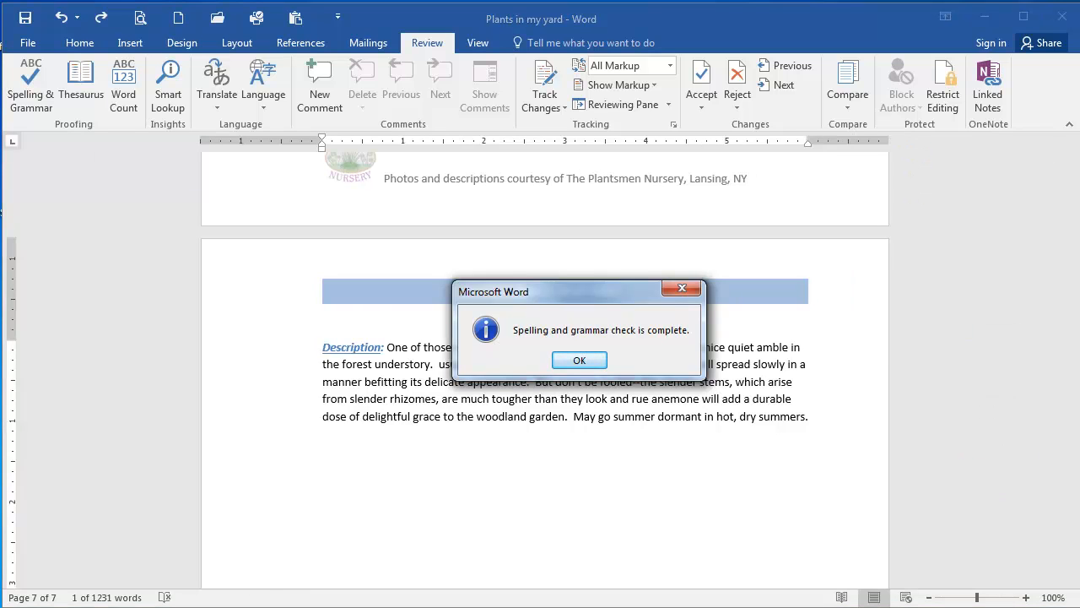
pyautogui.click(579, 359)
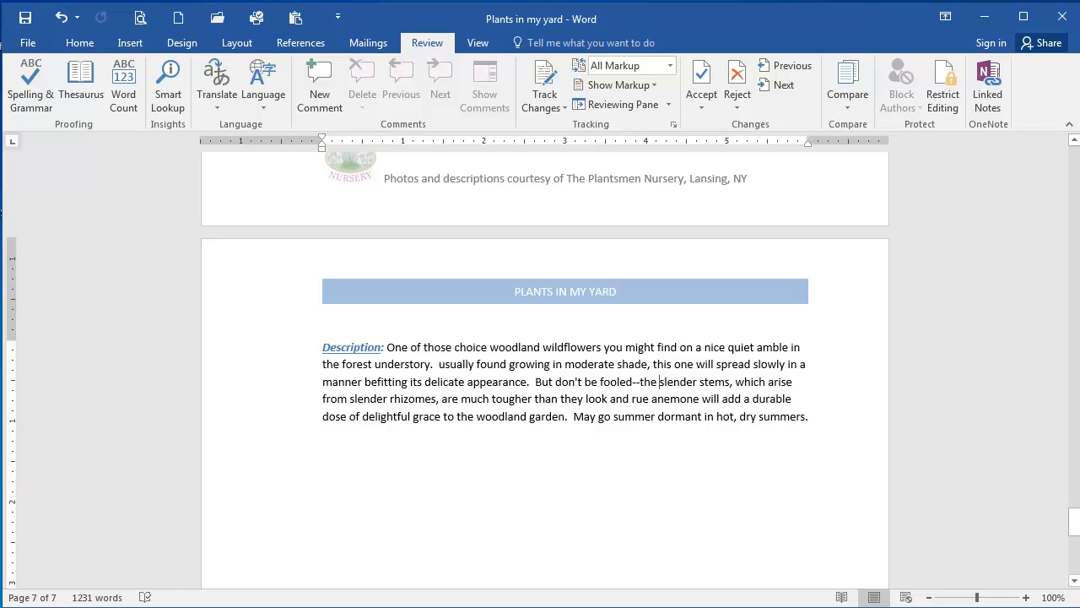